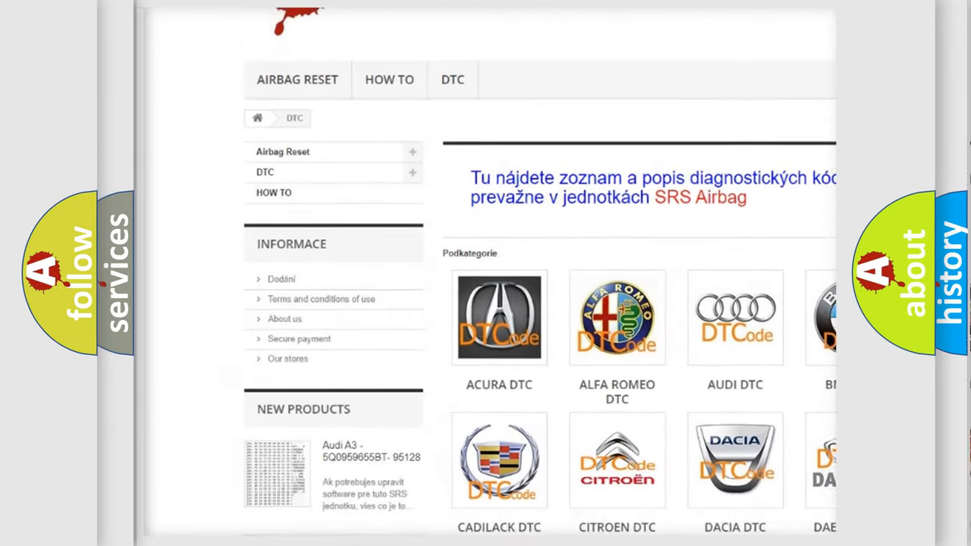
Step: Scroll down the airbagreset.sk category page to reveal all brand logos, including Ford DTC
{"action": "scroll", "scroll_direction": "down", "scroll_amount": 3}
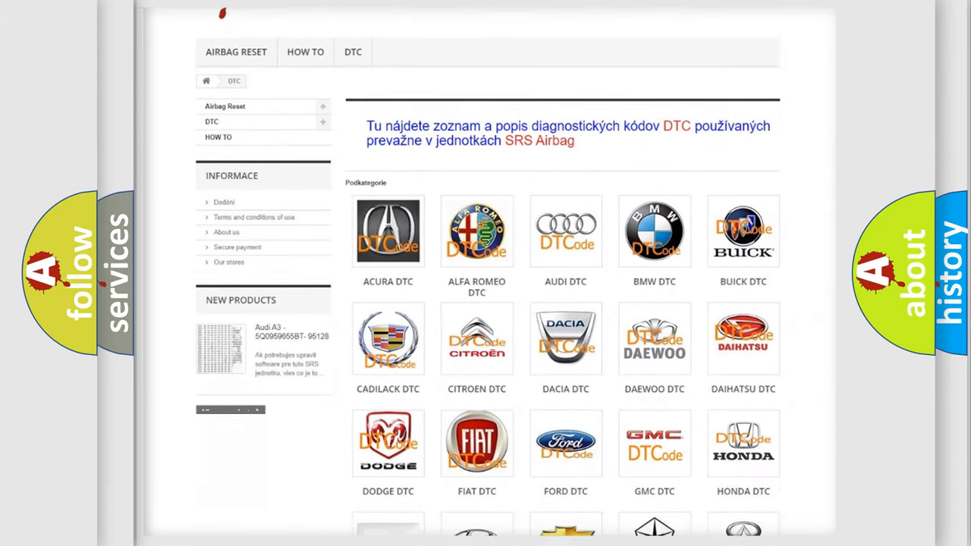
{"action": "scroll", "scroll_direction": "down", "scroll_amount": 3}
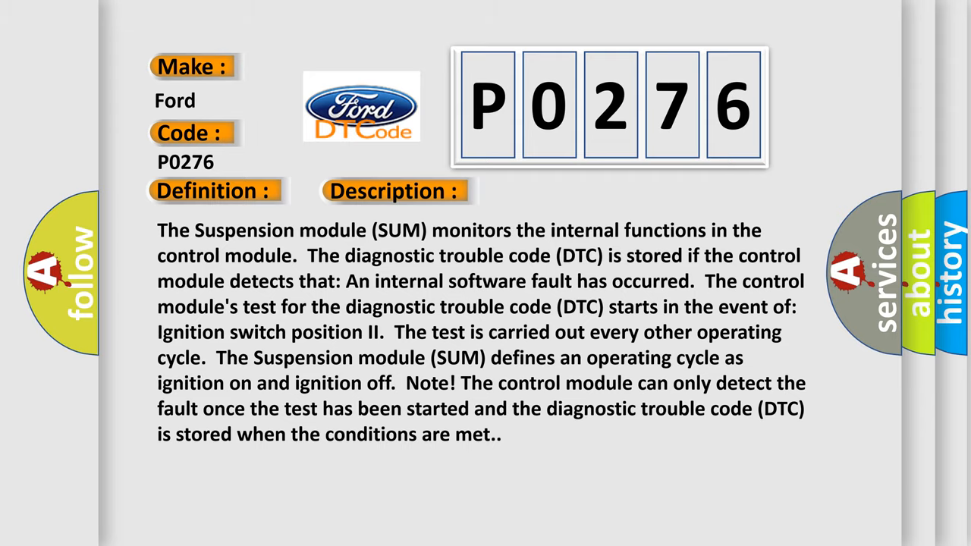
Step: Advance to the P0276 Cause slide: internal memory fault in the Suspension module (SUM)
{"action": "left_click", "coordinate": [556, 190]}
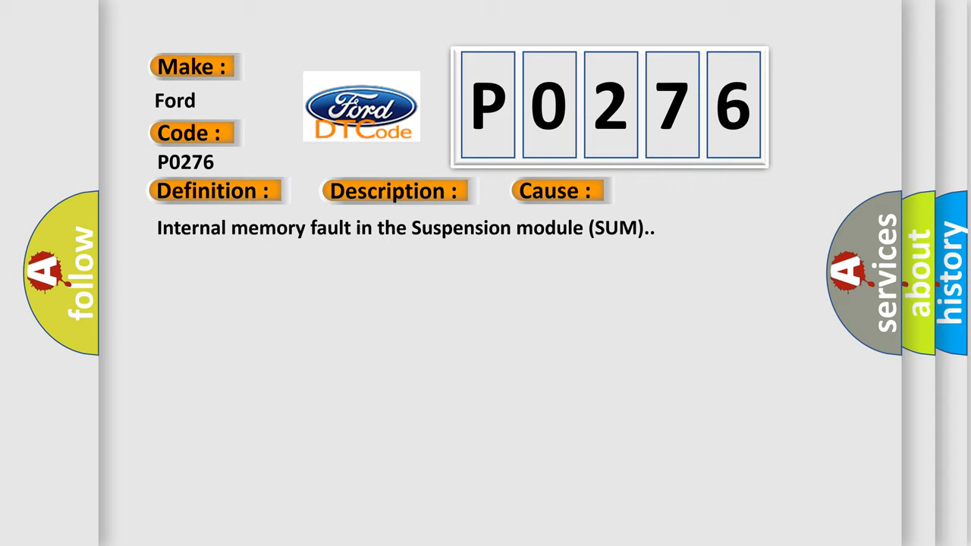